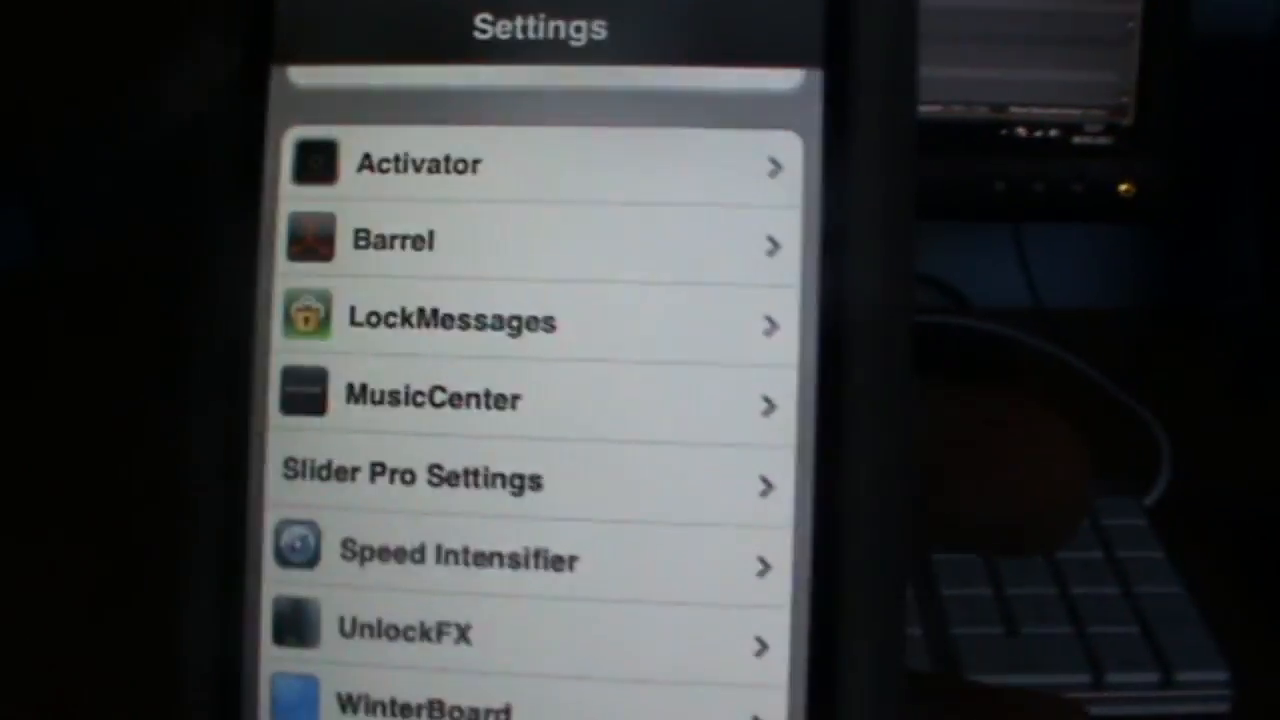
Enter the Barrel tweak's settings page from the Settings list.
{"action": "left_click", "coordinate": [392, 240]}
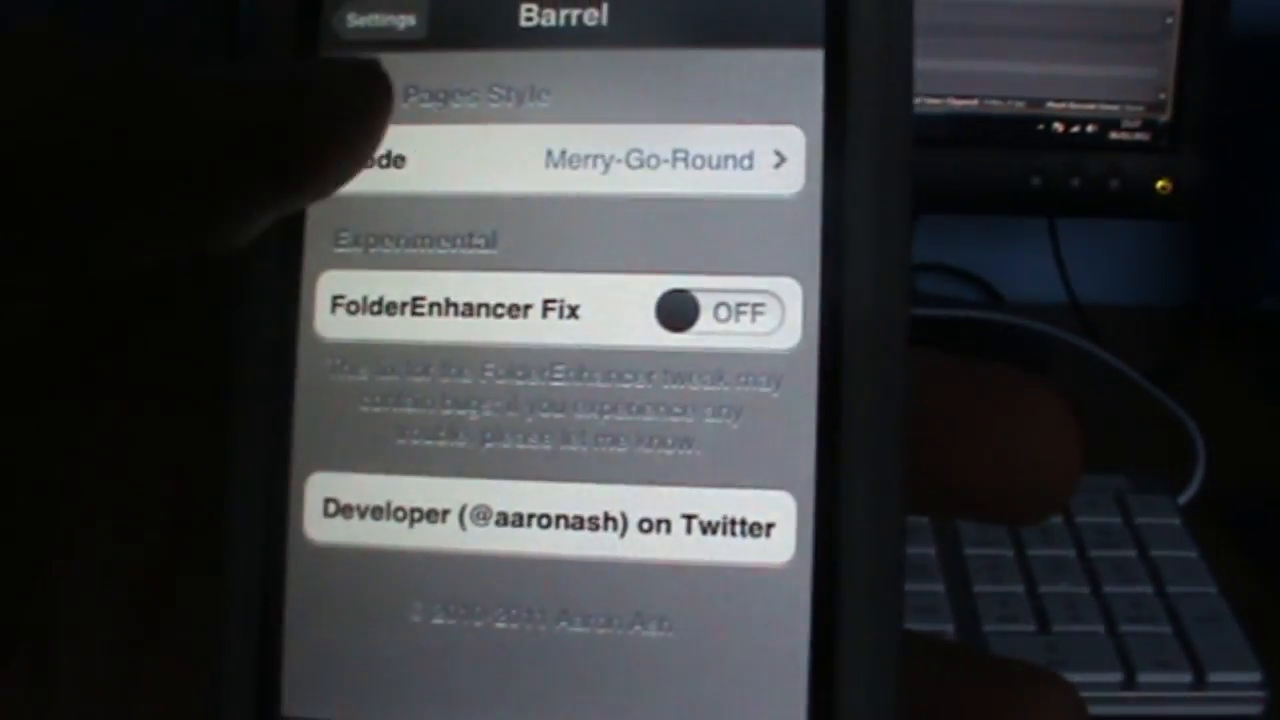
Show Barrel's Mode list of page-transition effects and browse down to its last options.
{"action": "left_click", "coordinate": [660, 160]}
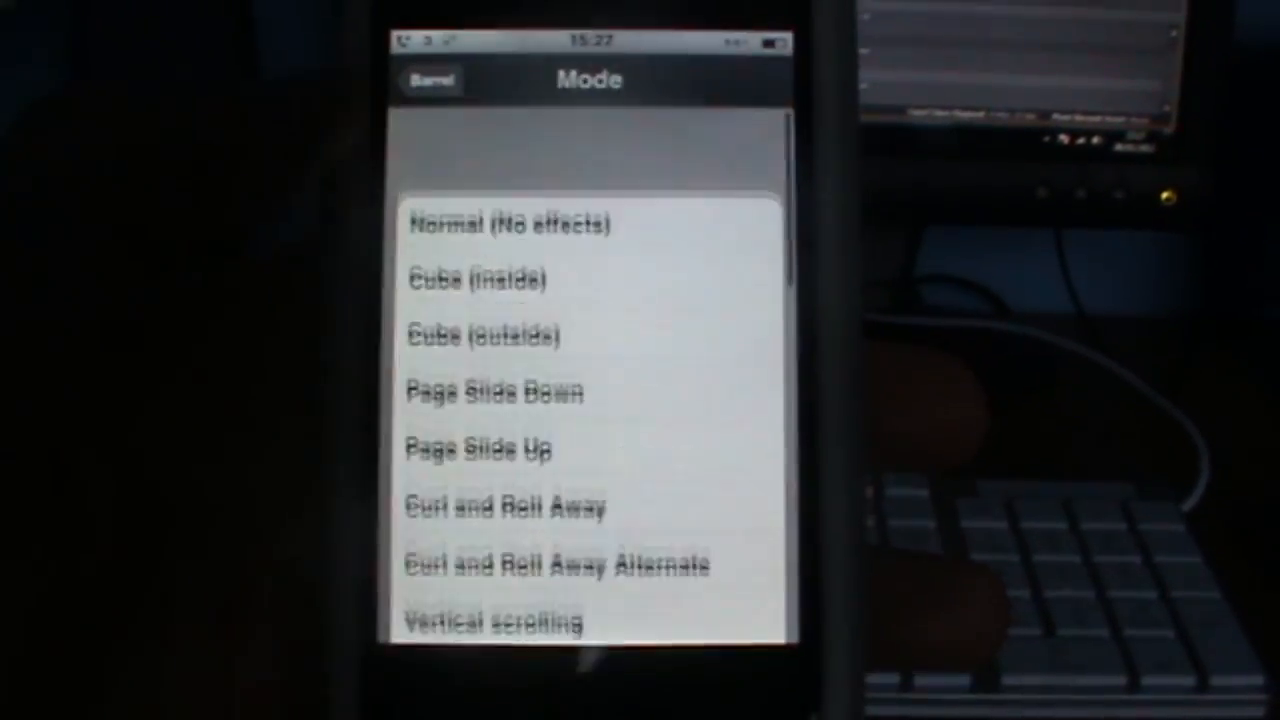
{"action": "scroll", "scroll_direction": "down", "scroll_amount": 3}
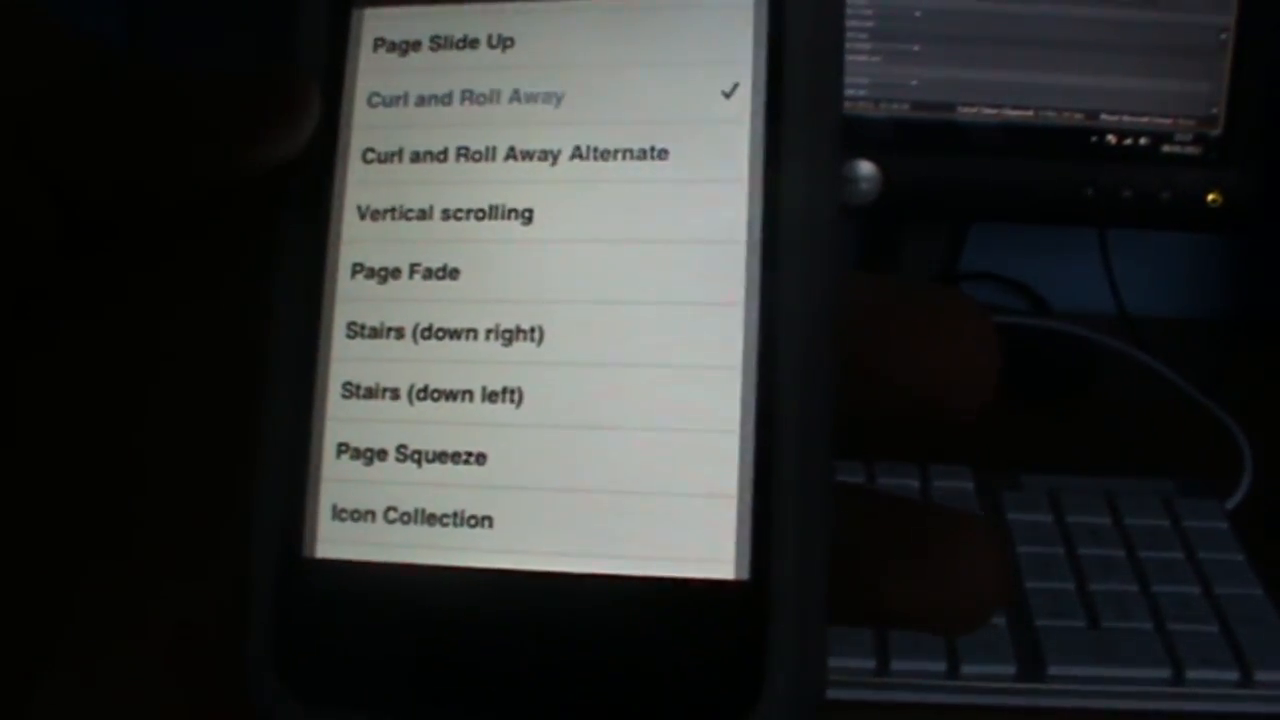
{"action": "scroll", "scroll_direction": "down", "scroll_amount": 3}
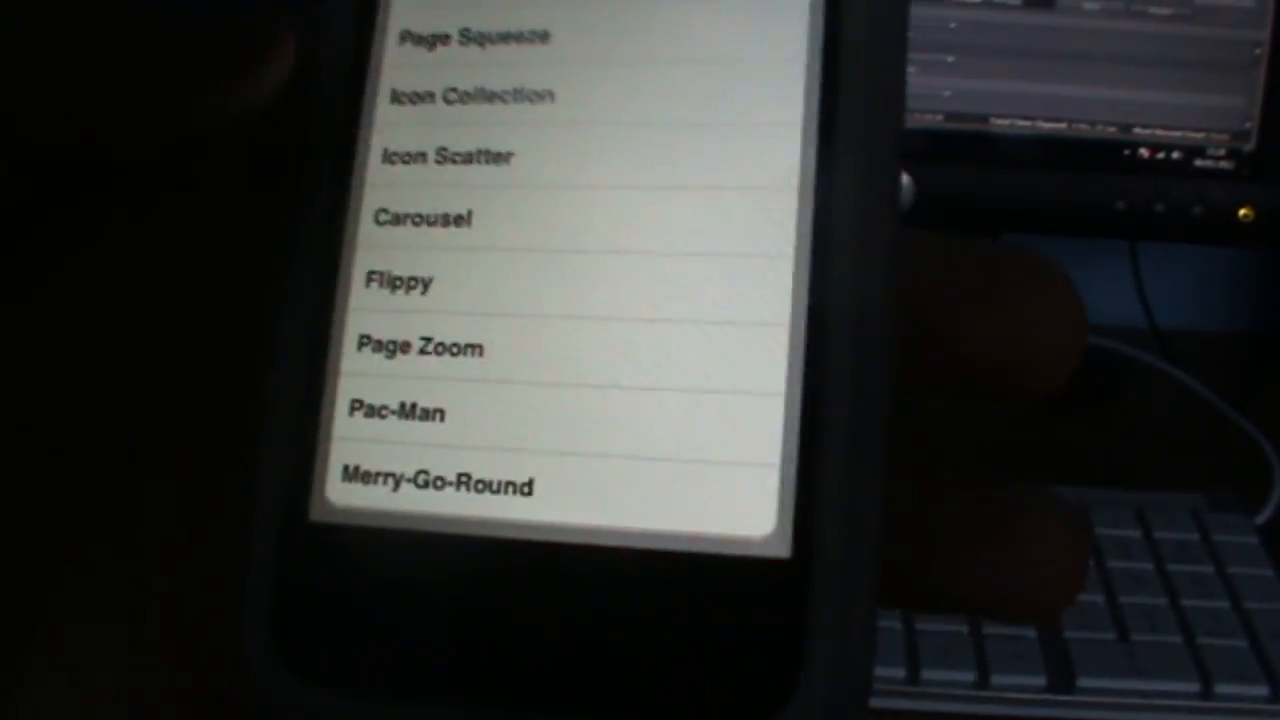